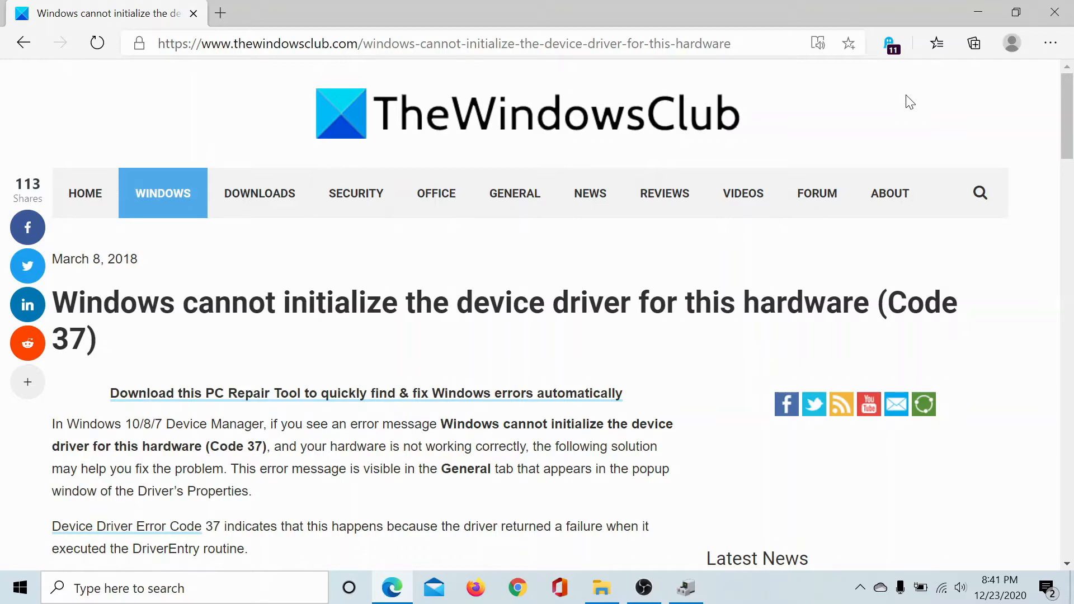
# - Scroll the Code 37 article down to the '1] Reinstall the driver' heading and its Device Manager screenshot
pyautogui.scroll(-3)
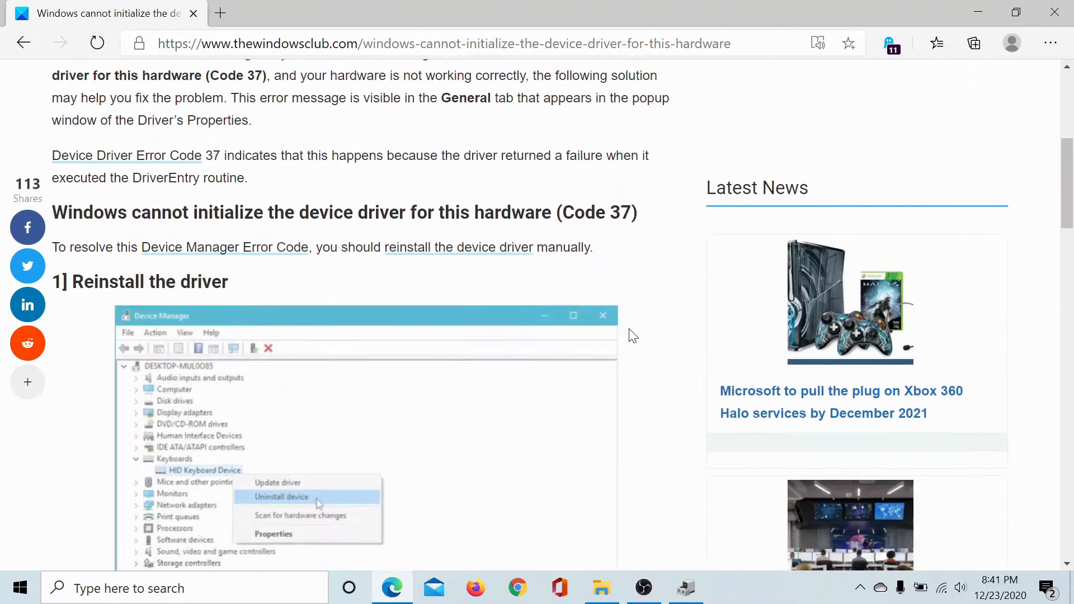
pyautogui.scroll(-3)
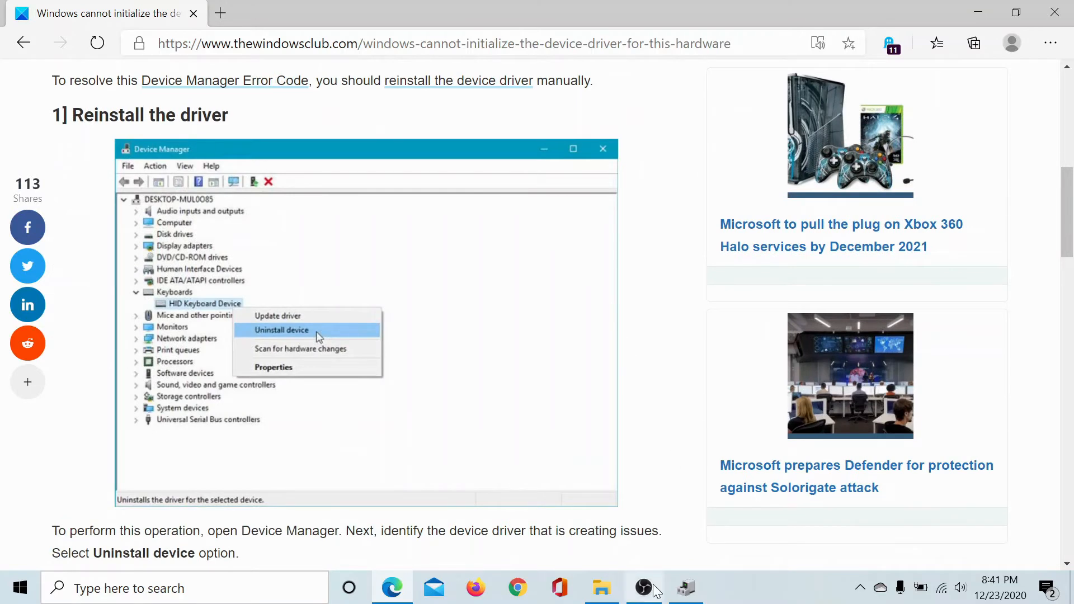
# - Open Device Manager, expand Keyboards, show the PS/2 keyboard's Uninstall device option, then dismiss the menu
pyautogui.click(685, 587)
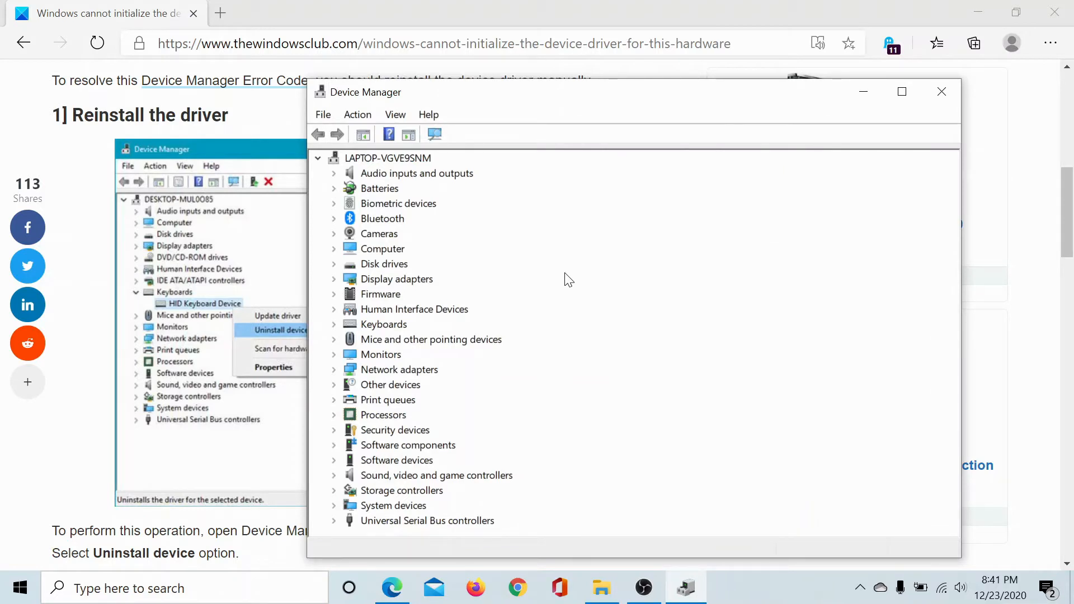
pyautogui.click(334, 324)
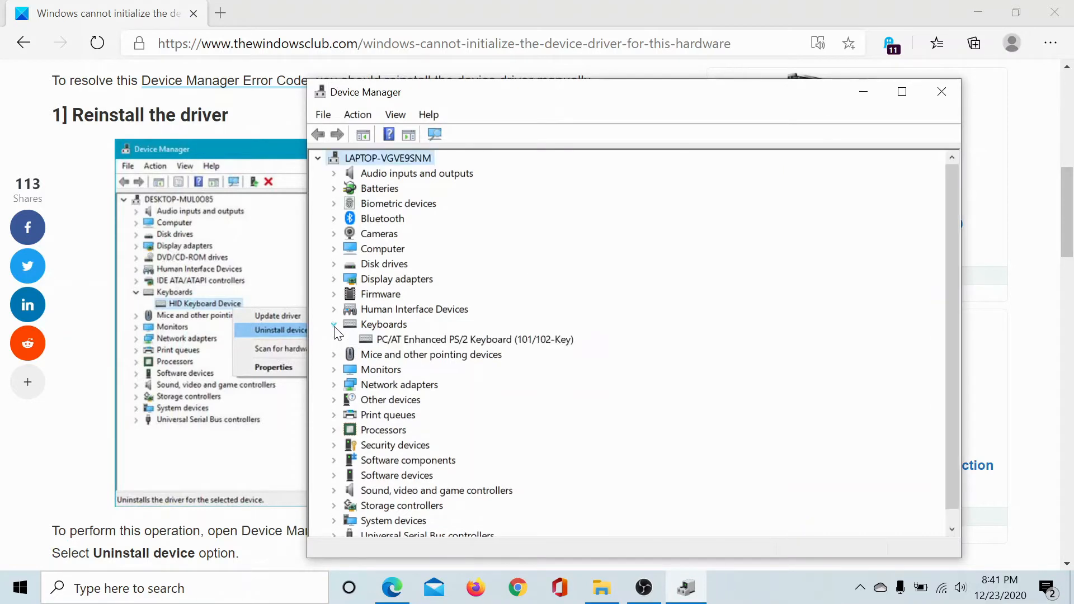
pyautogui.moveTo(407, 346)
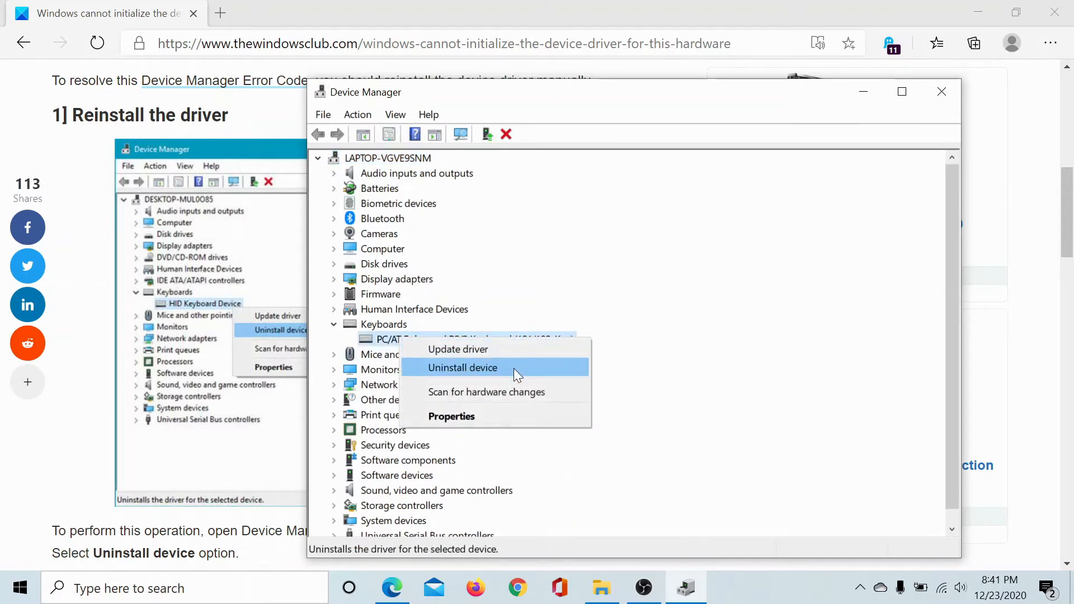
pyautogui.moveTo(730, 393)
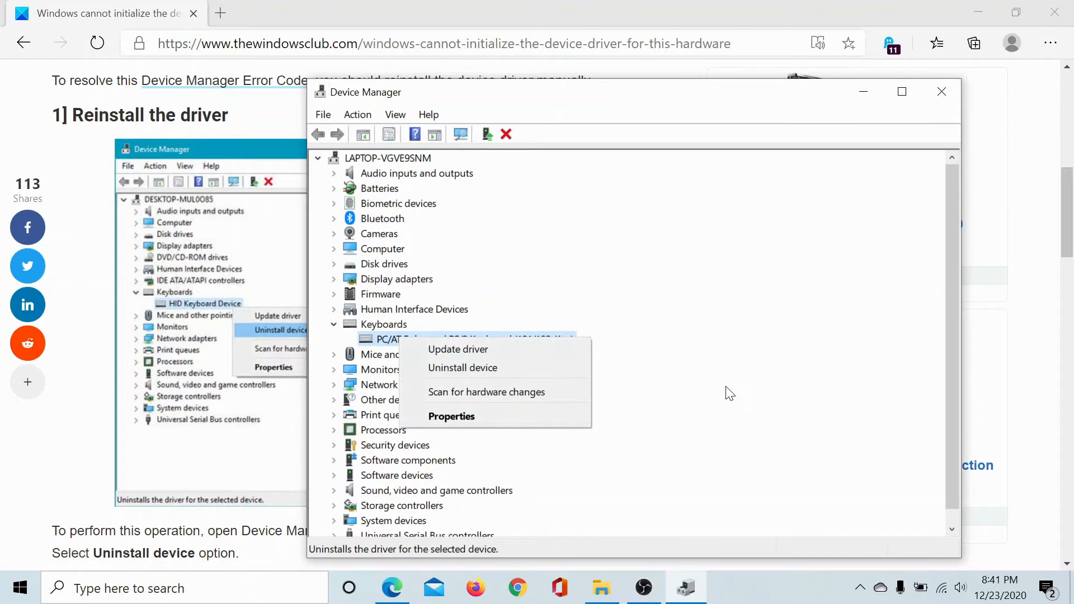
pyautogui.click(726, 393)
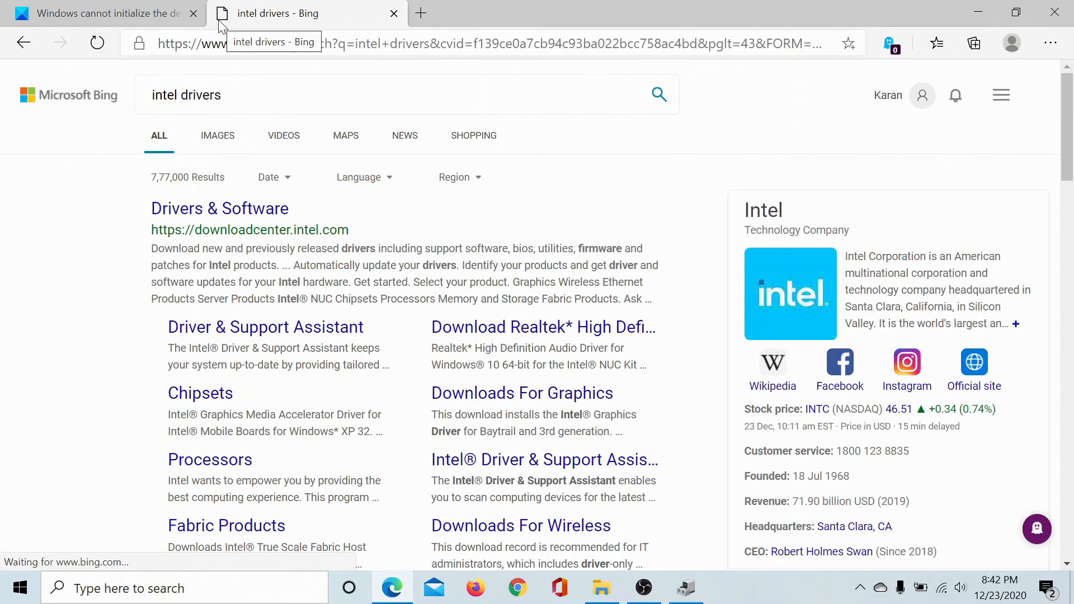
# - Open Intel's Drivers & Software result (downloadcenter.intel.com) from the 'intel drivers' Bing search
pyautogui.click(220, 208)
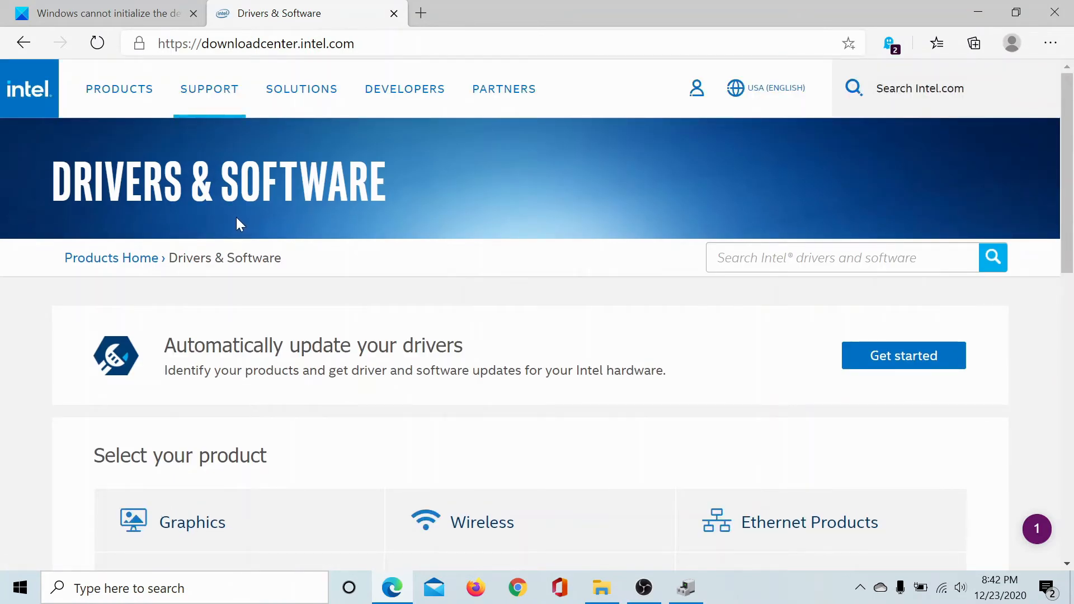
# - Switch back to the TheWindowsClub Code 37 article tab and scroll up to its title
pyautogui.click(103, 14)
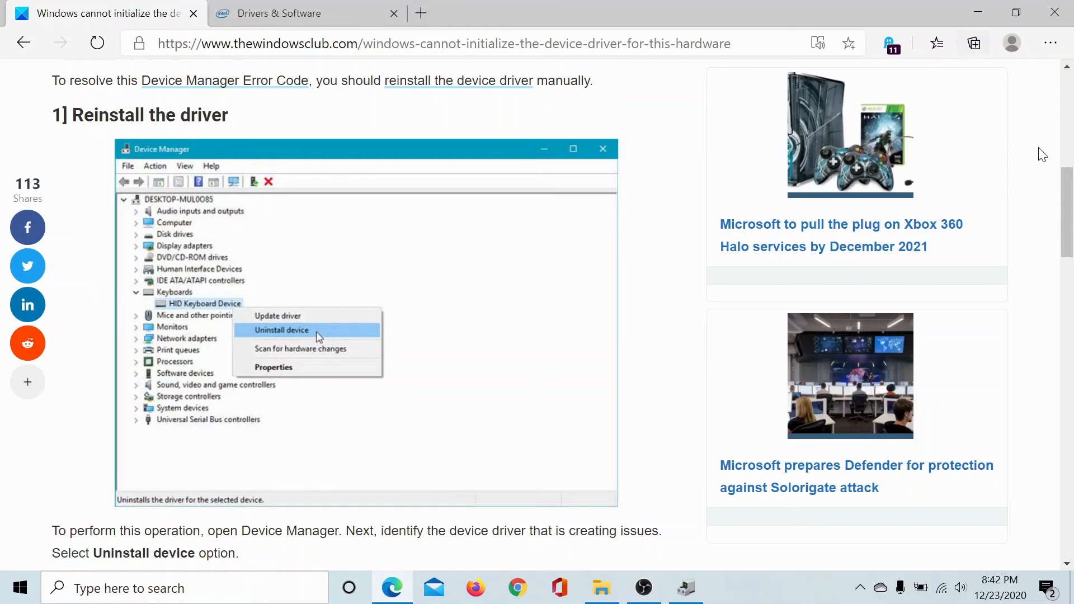
pyautogui.scroll(3)
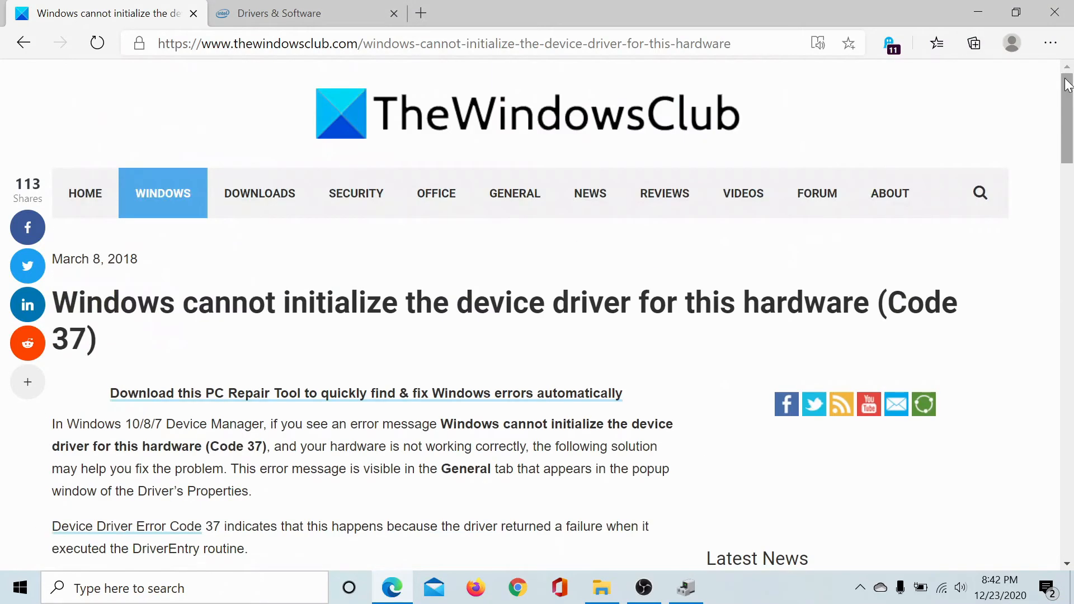